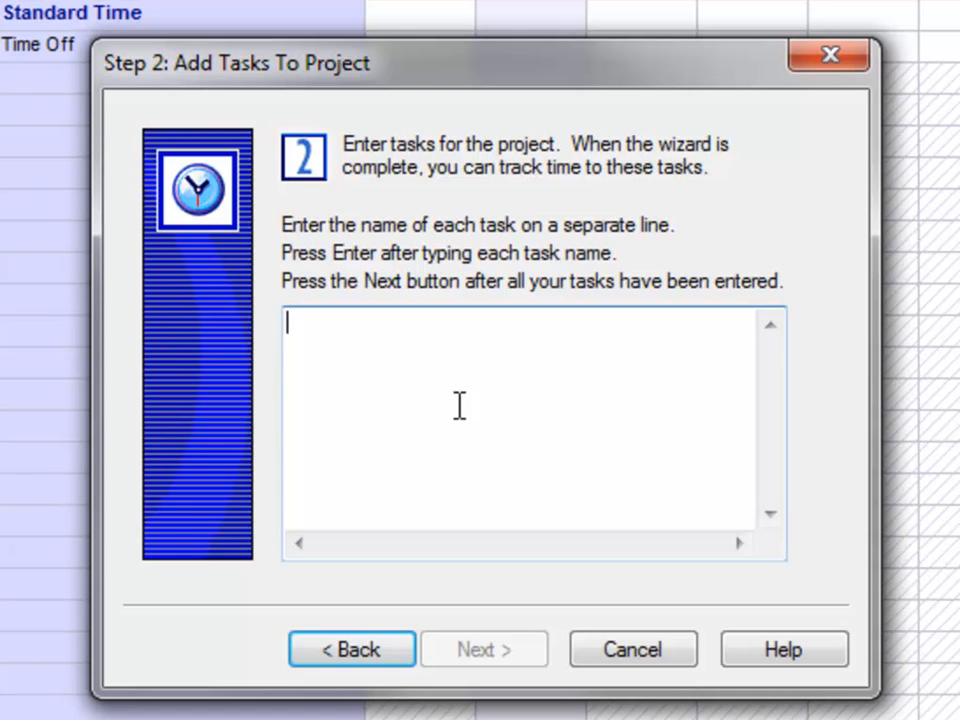
# - Enter Design as the first task and move to the next line for Page Layout
pyautogui.write('Design')
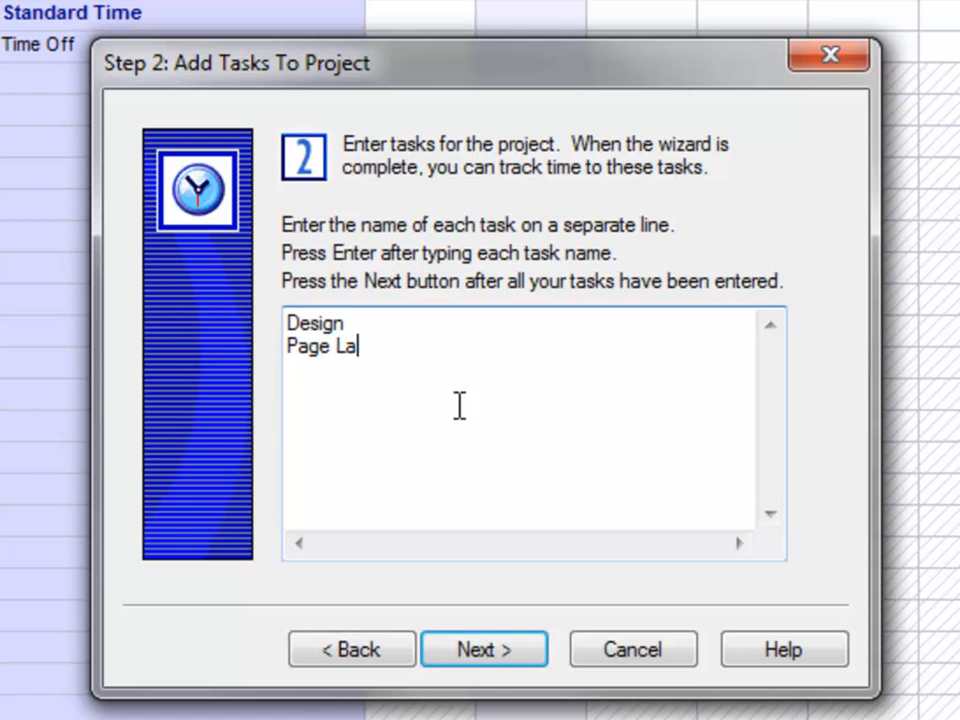
pyautogui.click(484, 648)
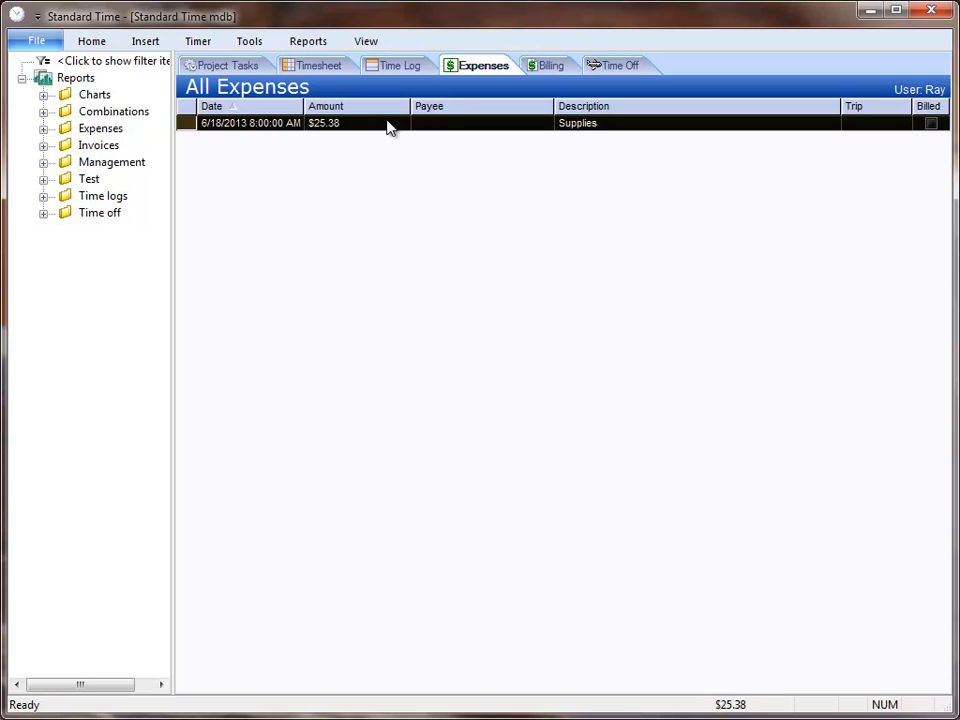
pyautogui.moveTo(540, 88)
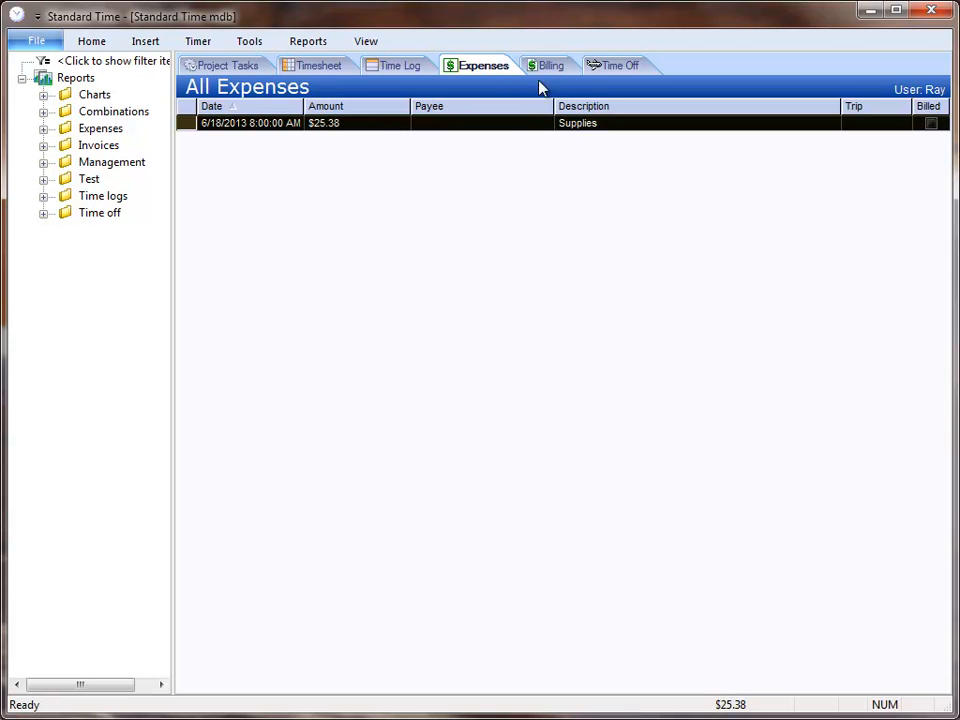
# - Go to Billing to begin creating the project's invoice
pyautogui.click(320, 64)
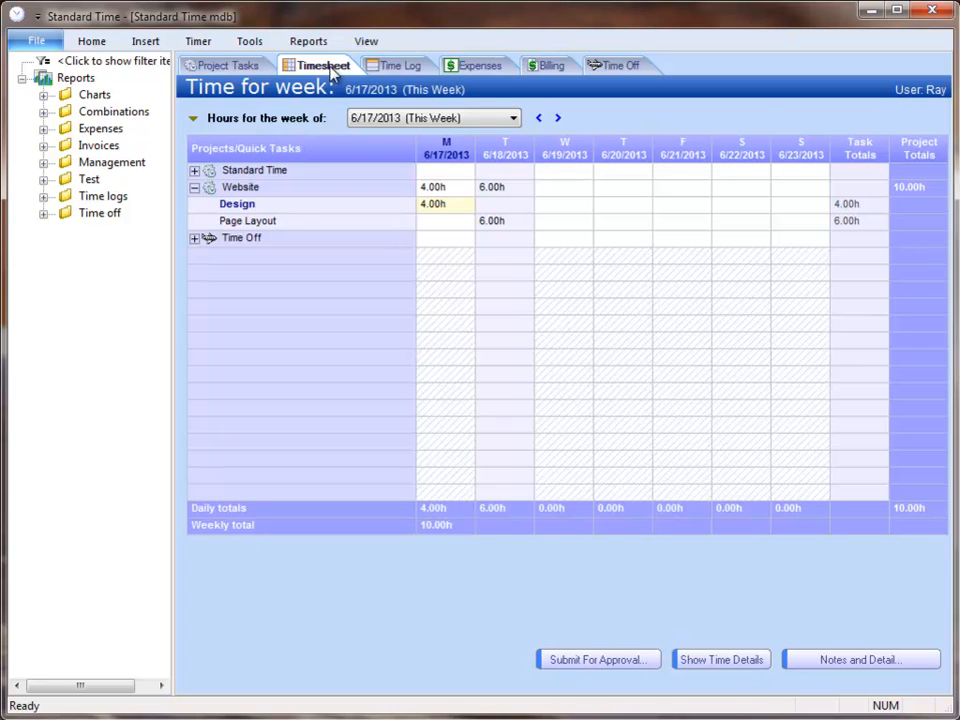